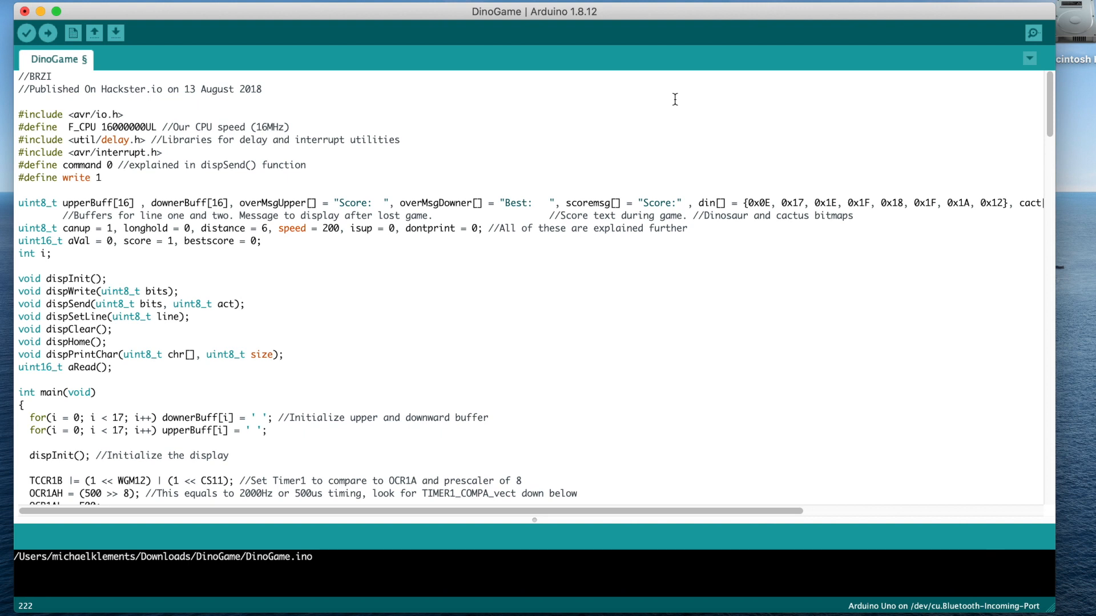
{"action": "mouse_move", "coordinate": [601, 130]}
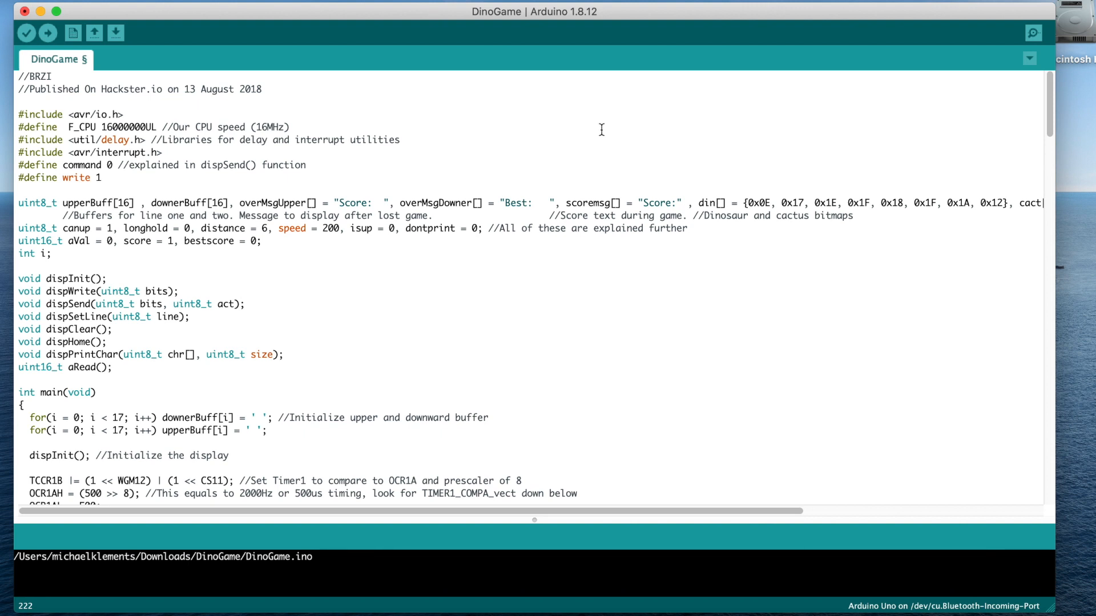
{"action": "mouse_move", "coordinate": [579, 139]}
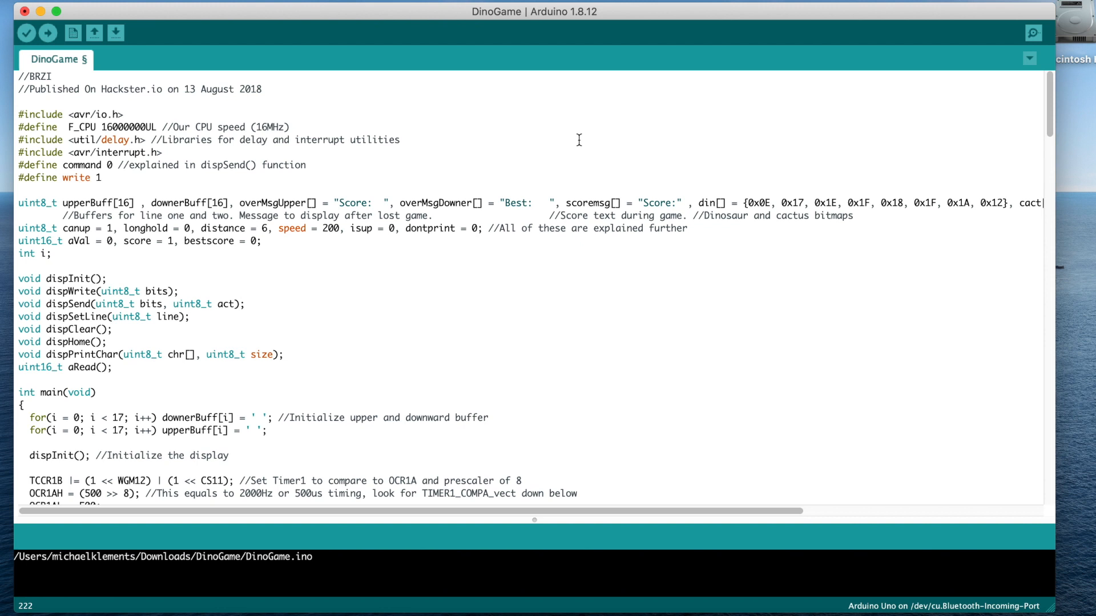
{"action": "scroll", "scroll_direction": "down", "scroll_amount": 3}
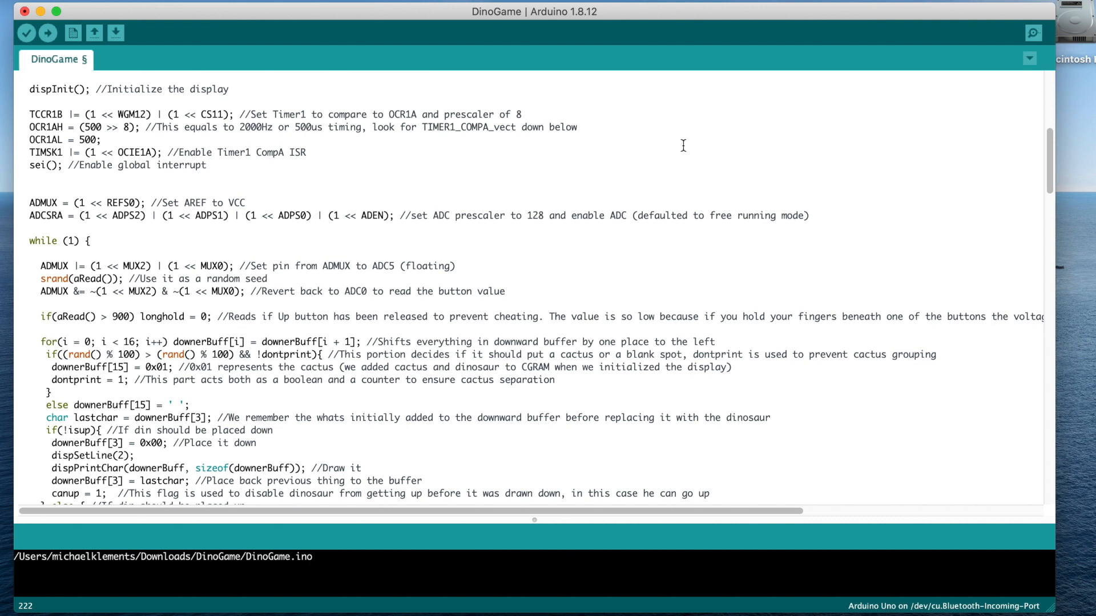
{"action": "scroll", "scroll_direction": "down", "scroll_amount": 3}
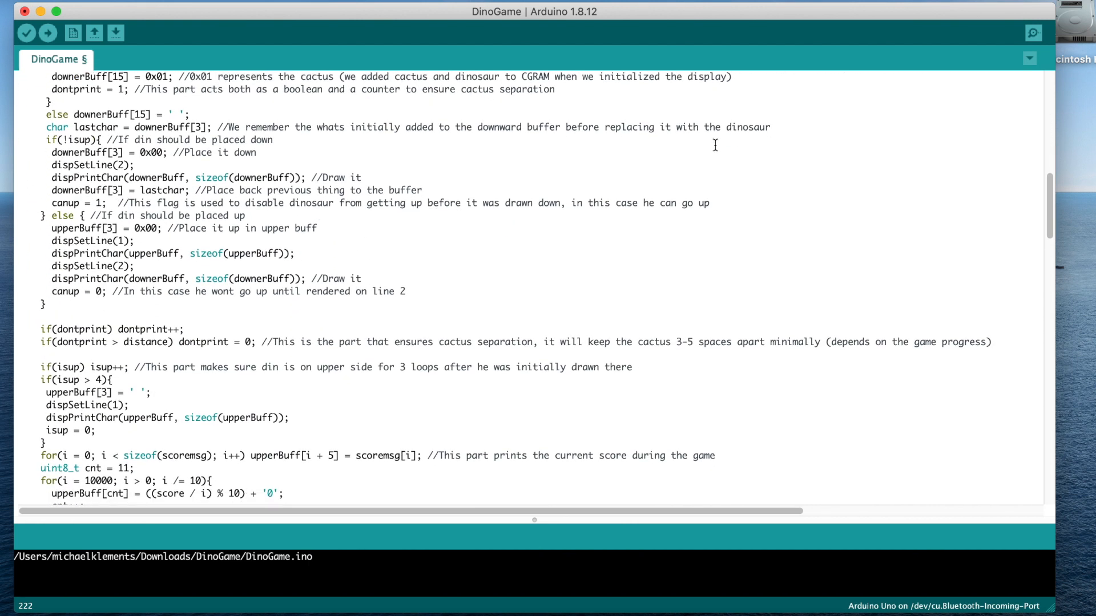
{"action": "scroll", "scroll_direction": "down", "scroll_amount": 3}
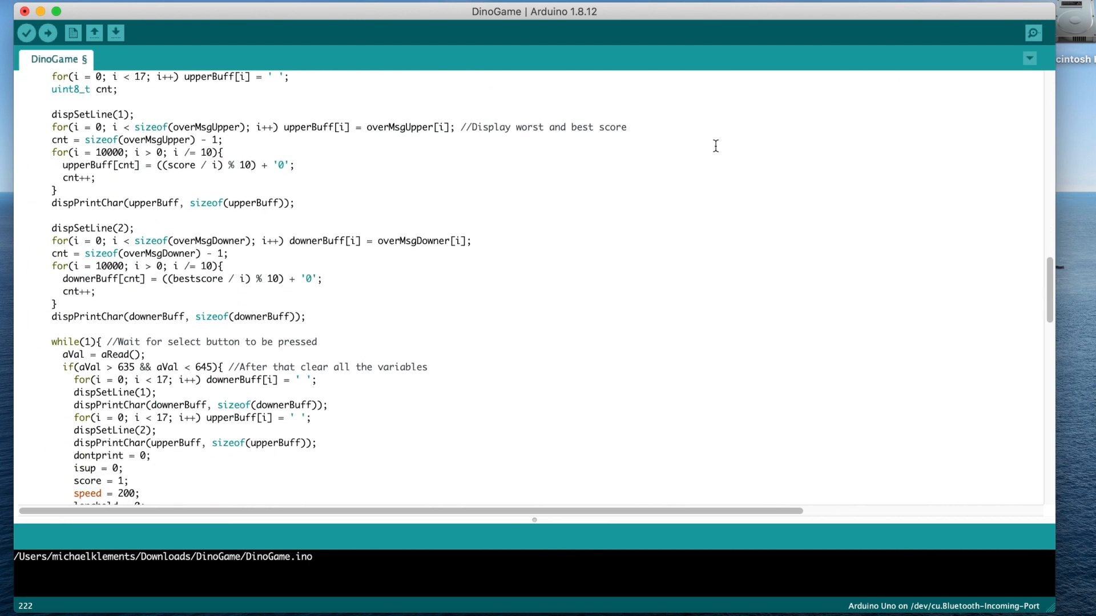
{"action": "scroll", "scroll_direction": "down", "scroll_amount": 3}
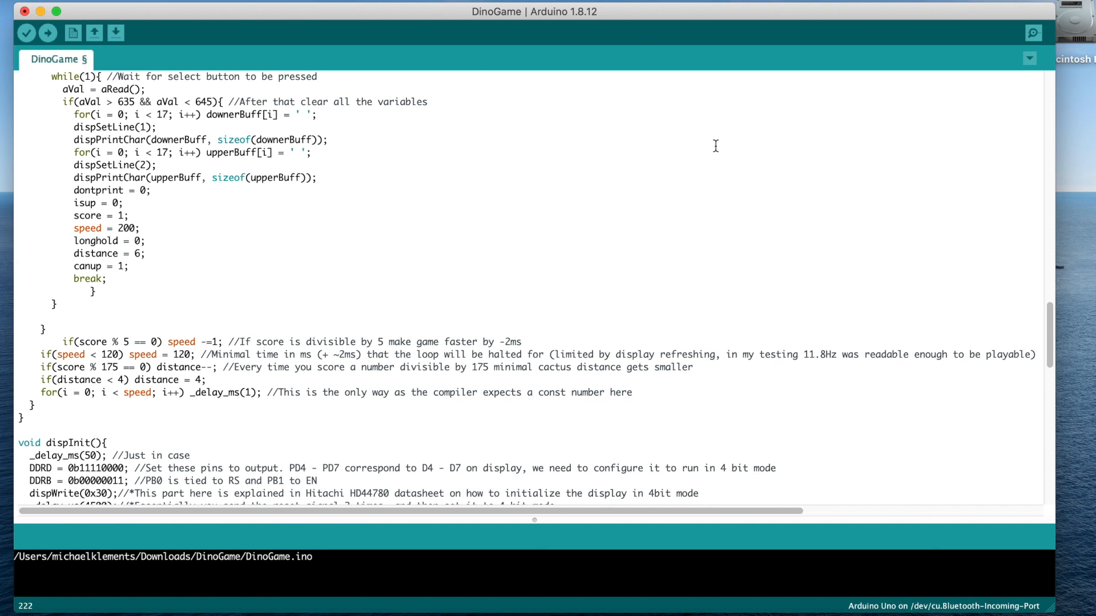
{"action": "scroll", "scroll_direction": "down", "scroll_amount": 3}
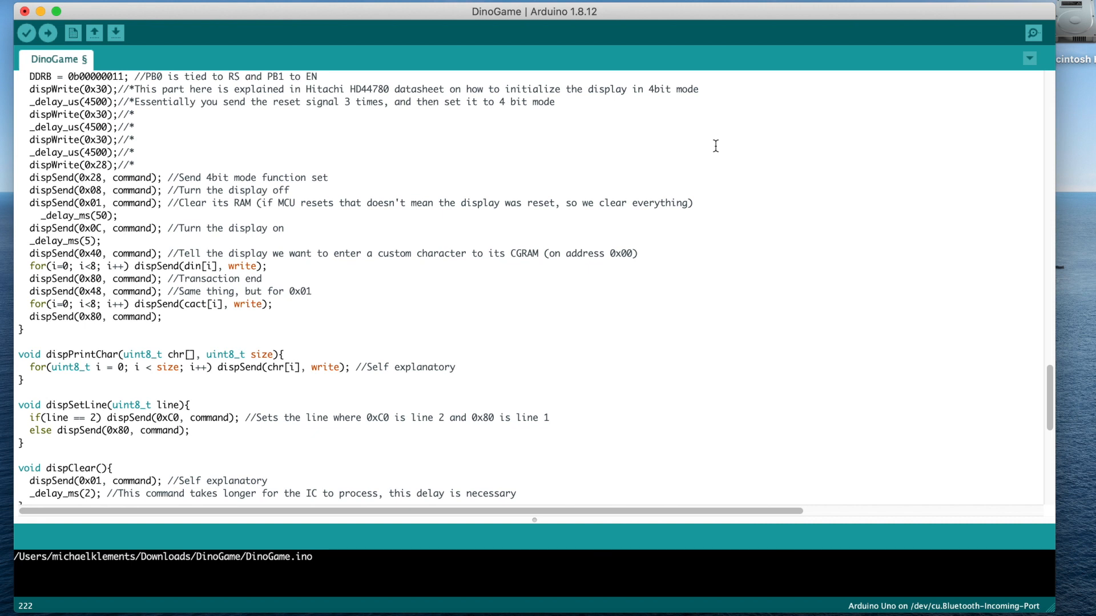
{"action": "scroll", "scroll_direction": "down", "scroll_amount": 3}
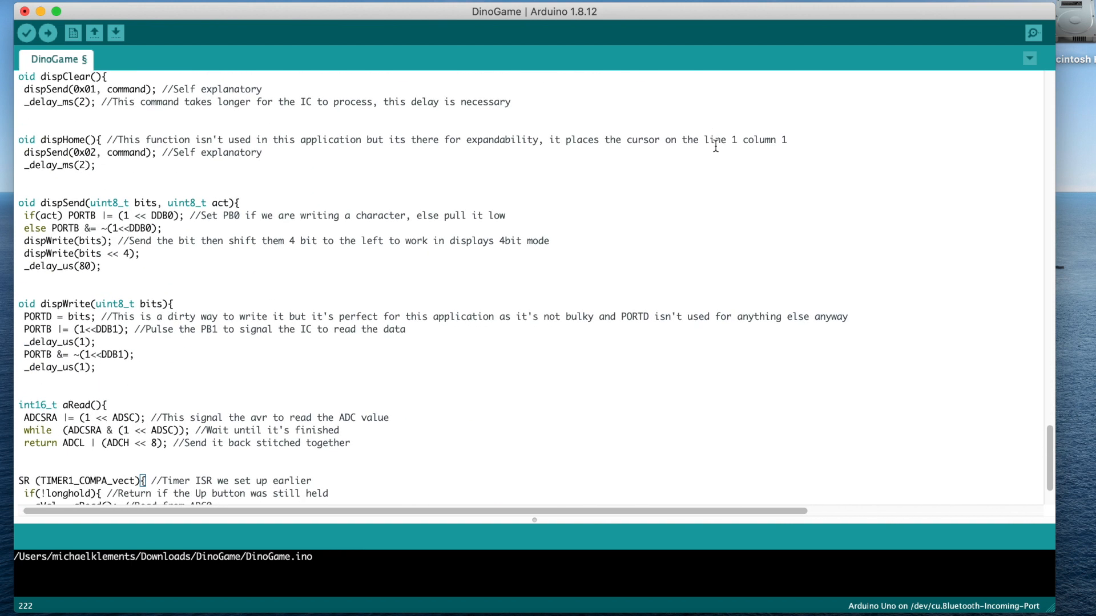
{"action": "scroll", "scroll_direction": "down", "scroll_amount": 3}
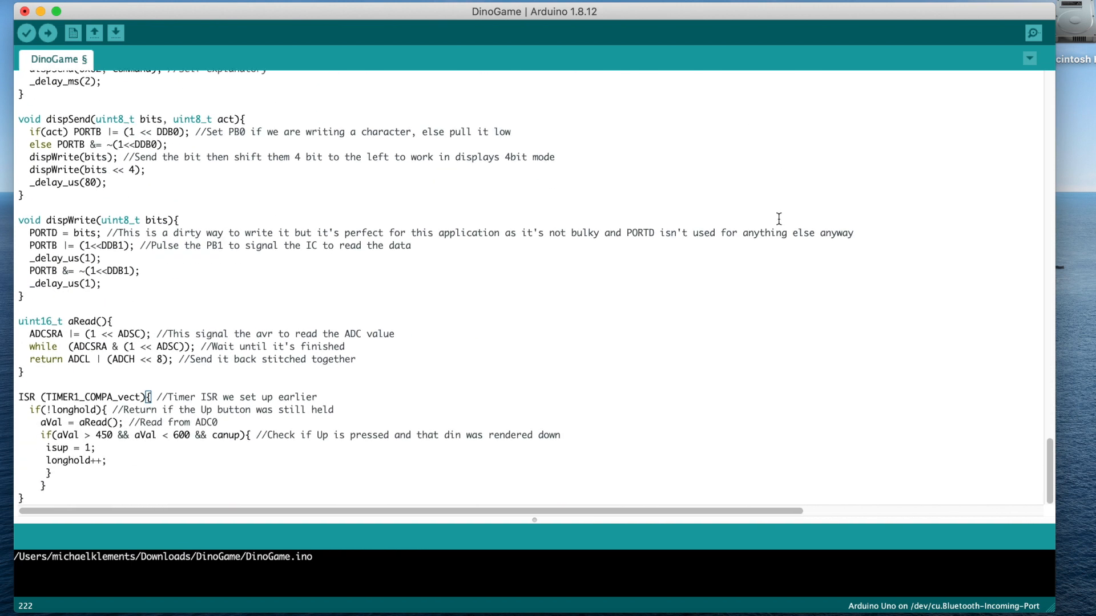
{"action": "scroll", "scroll_direction": "up", "scroll_amount": 3}
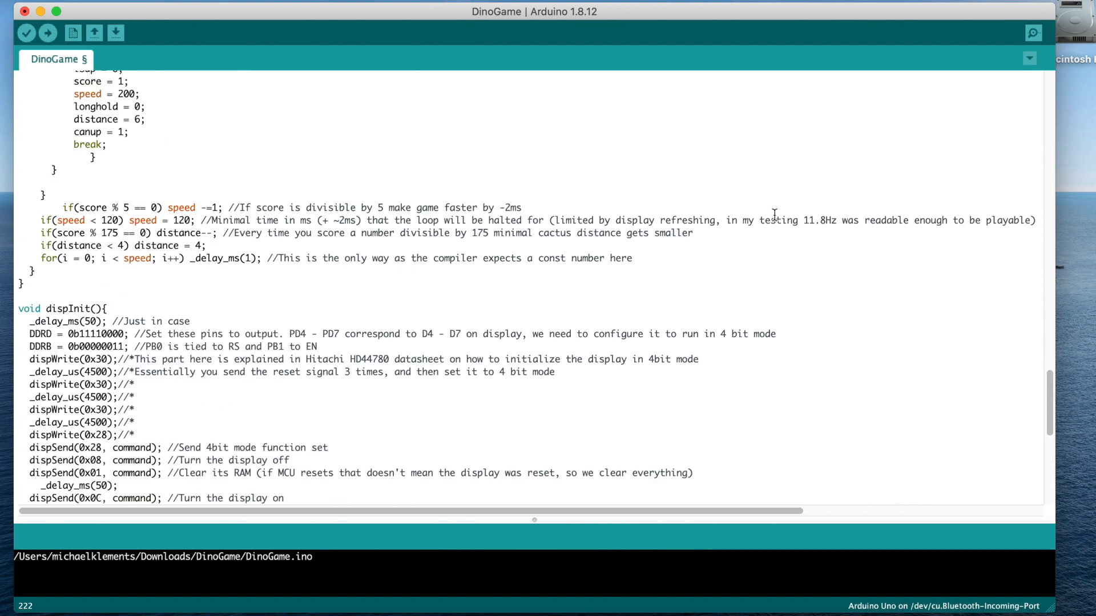
{"action": "scroll", "scroll_direction": "up", "scroll_amount": 3}
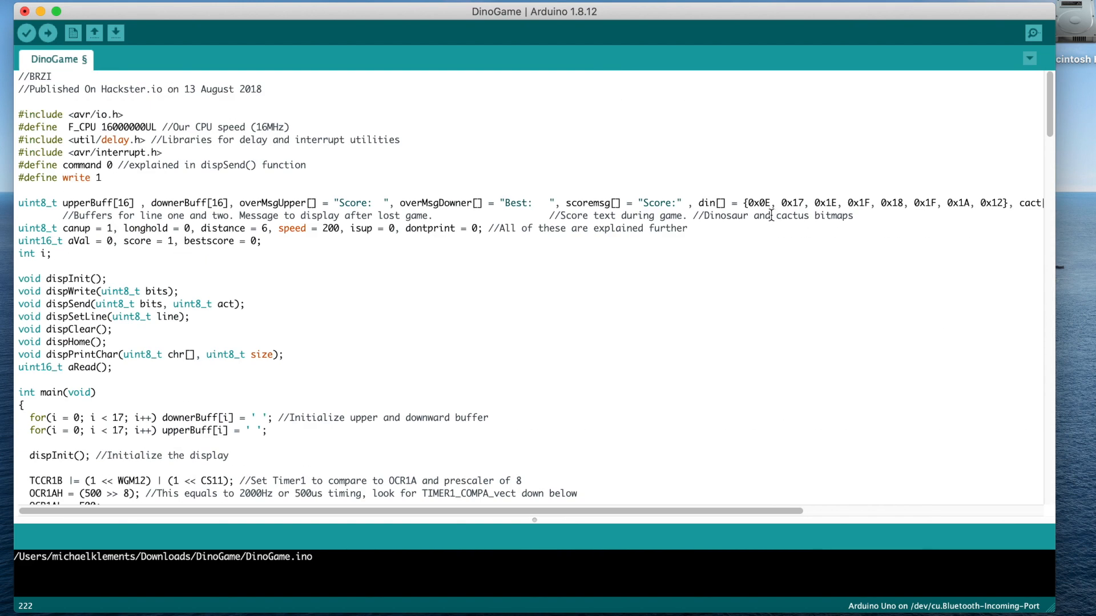